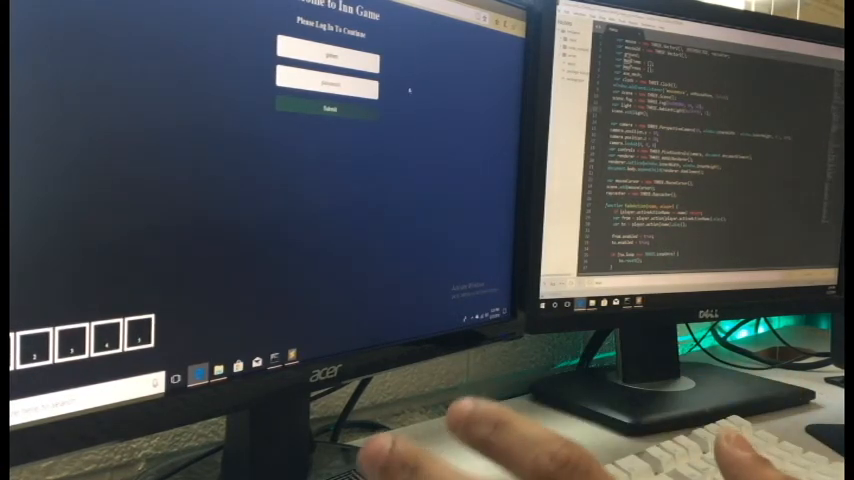
- Submit the login details to enter the grassy game world
{"action": "left_click", "coordinate": [328, 106]}
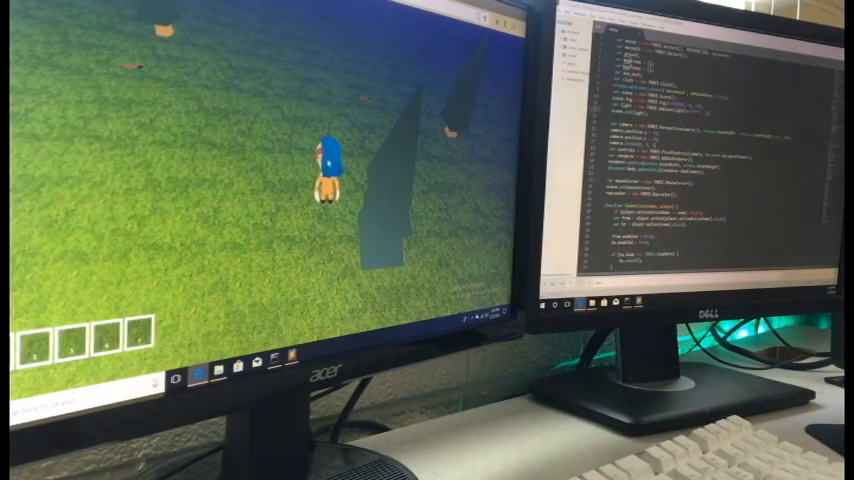